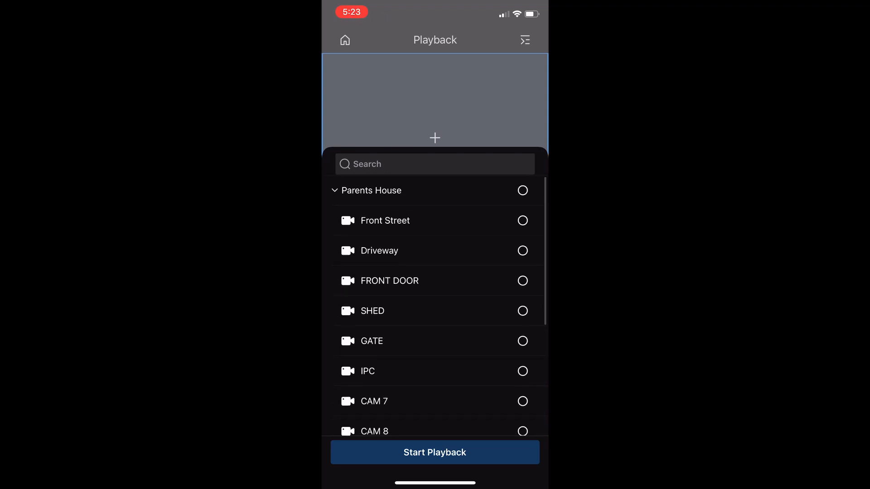
Select the Front Street camera under Parents House and start its playback
left_click(522, 220)
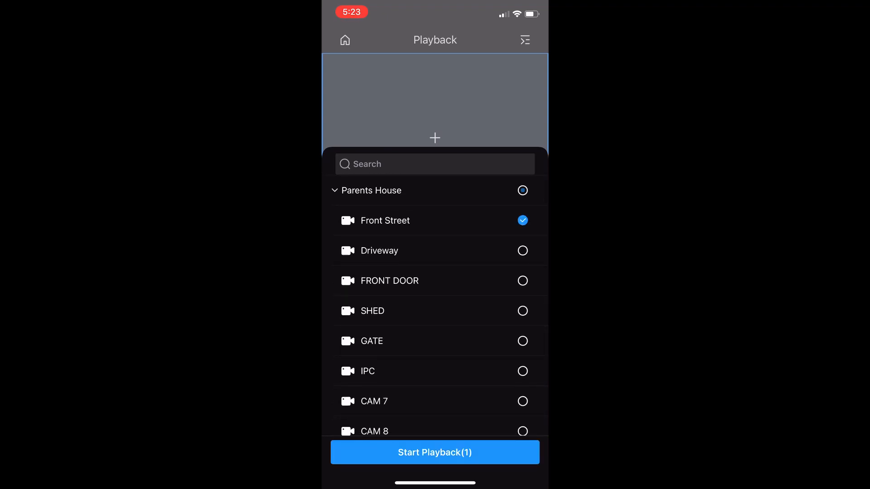
left_click(434, 452)
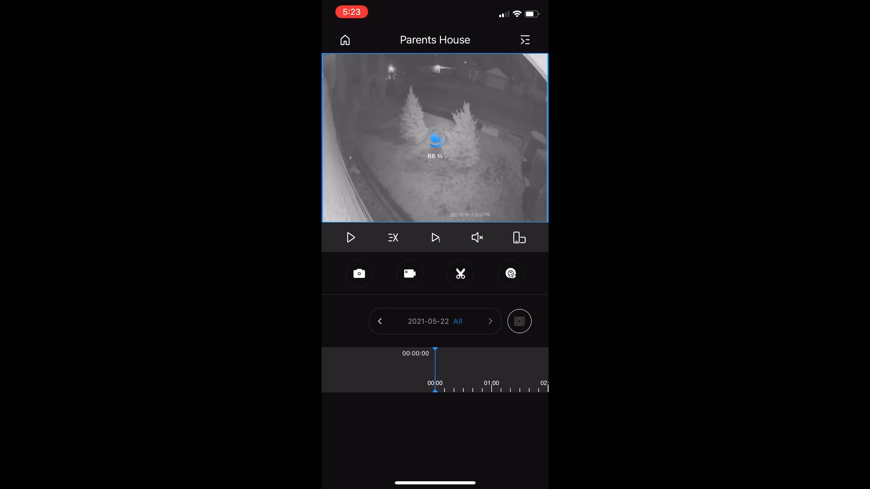
Tap the loaded stream so the May 22, 2021 Front Street footage plays
left_click(349, 237)
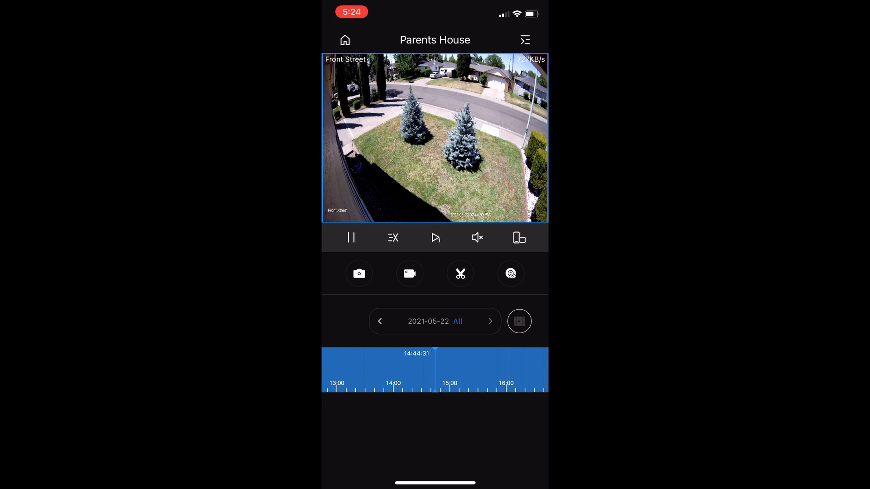
Change the playback date to May 18, 2021 and search its recordings
left_click(427, 321)
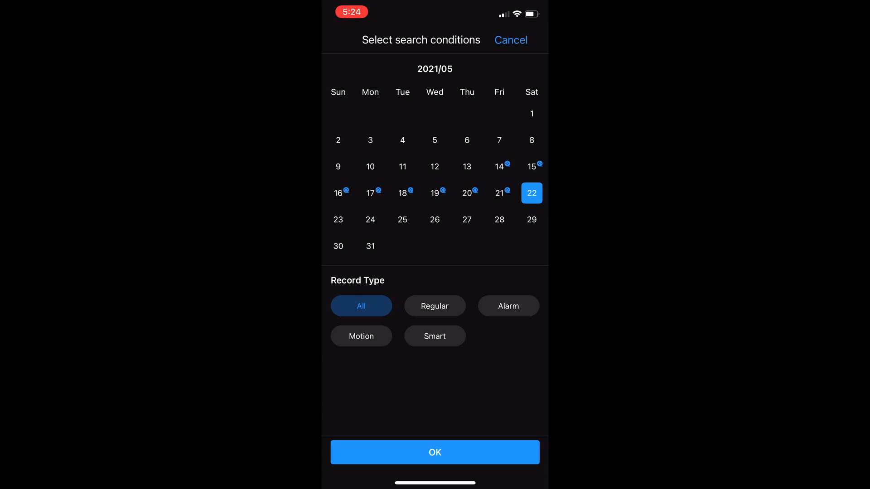
left_click(402, 193)
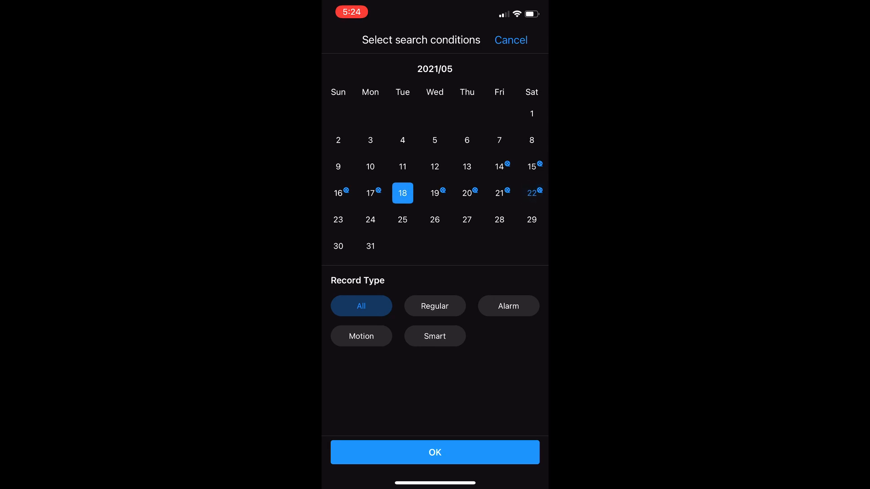
left_click(434, 452)
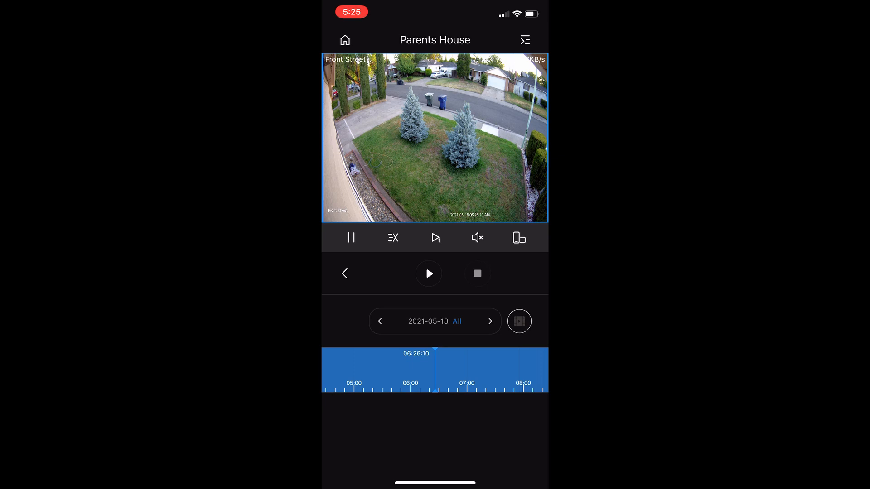
End the clip, confirm downloading the clipped record, and return to Home
left_click(428, 273)
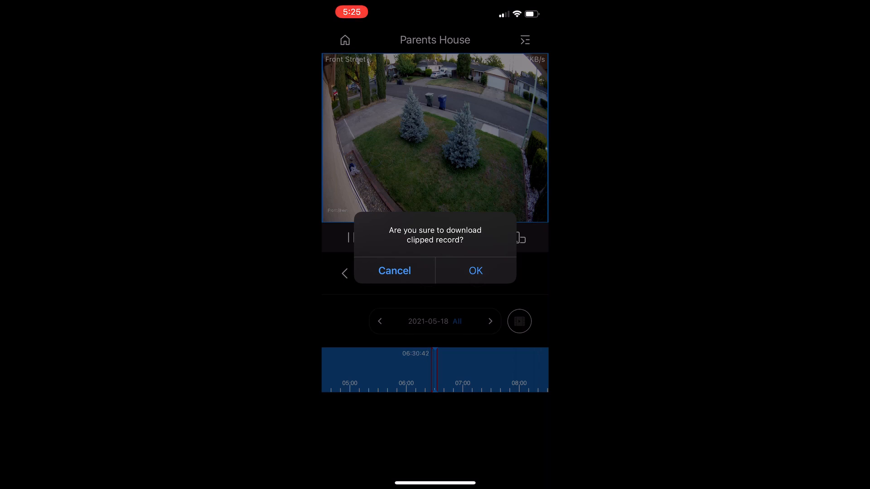
left_click(476, 271)
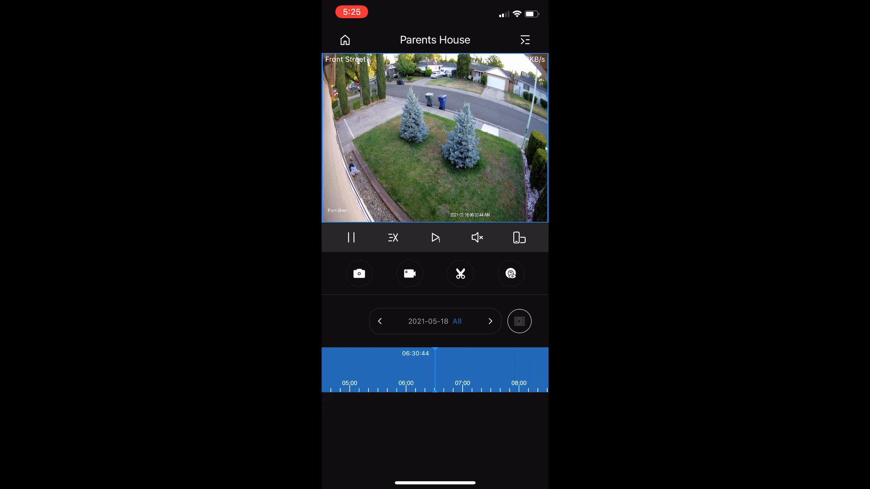
left_click(409, 274)
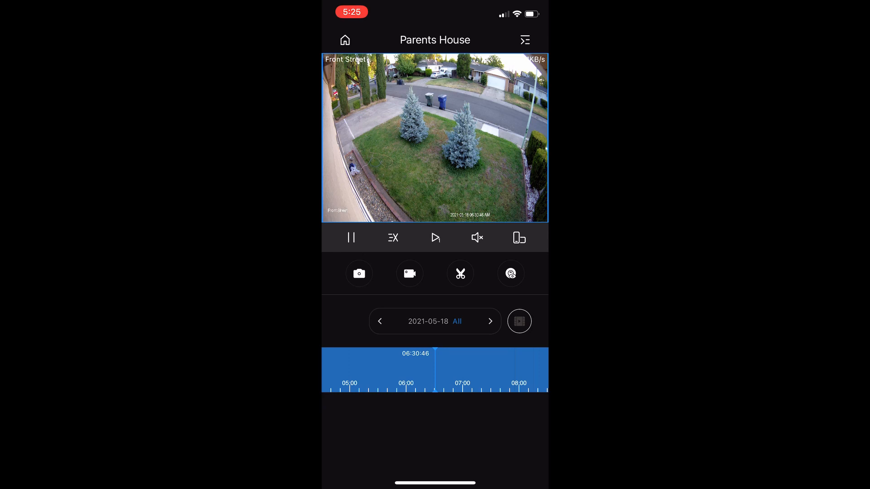
left_click(345, 40)
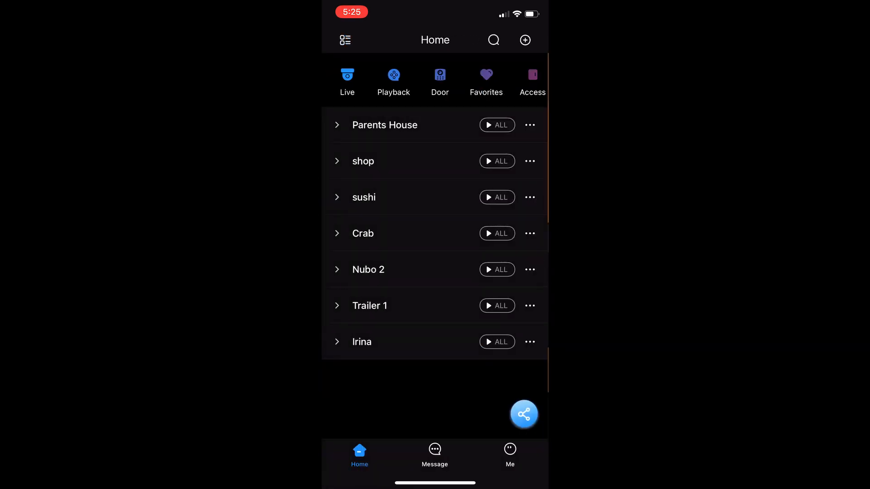
Swipe over to the Me tab's Video files list showing the new clip downloading
scroll("left", 3)
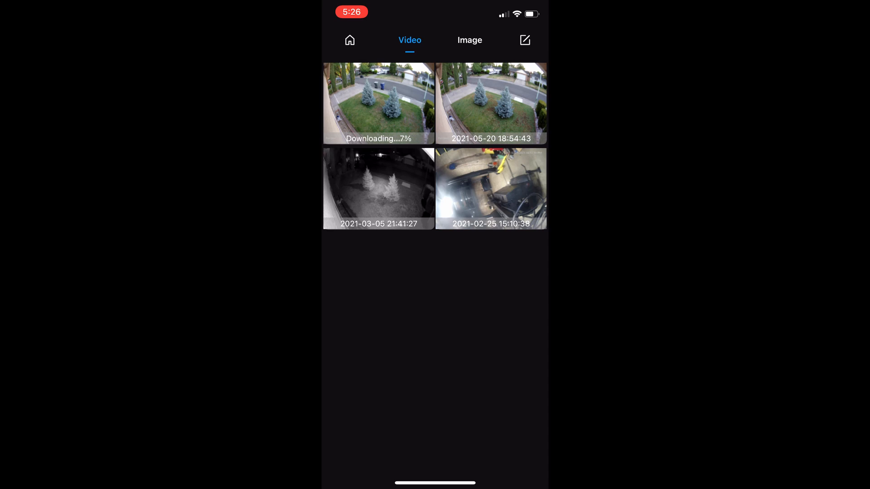
left_click(525, 40)
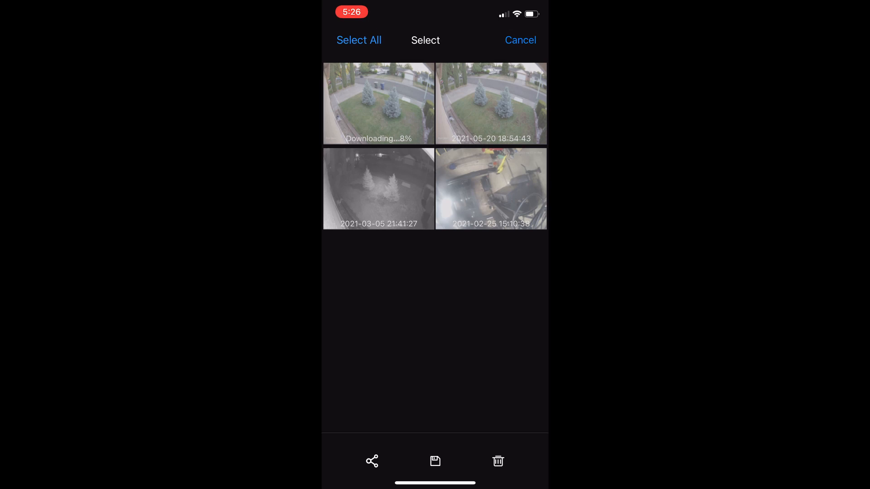
left_click(490, 103)
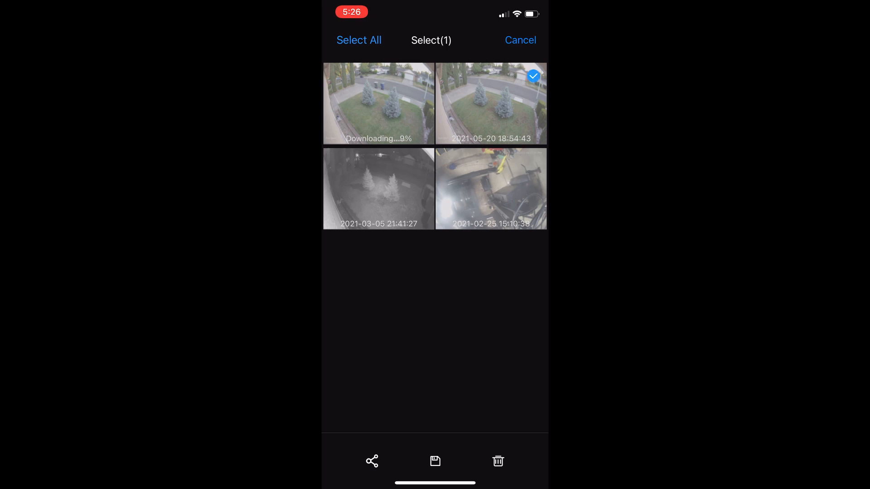
left_click(371, 461)
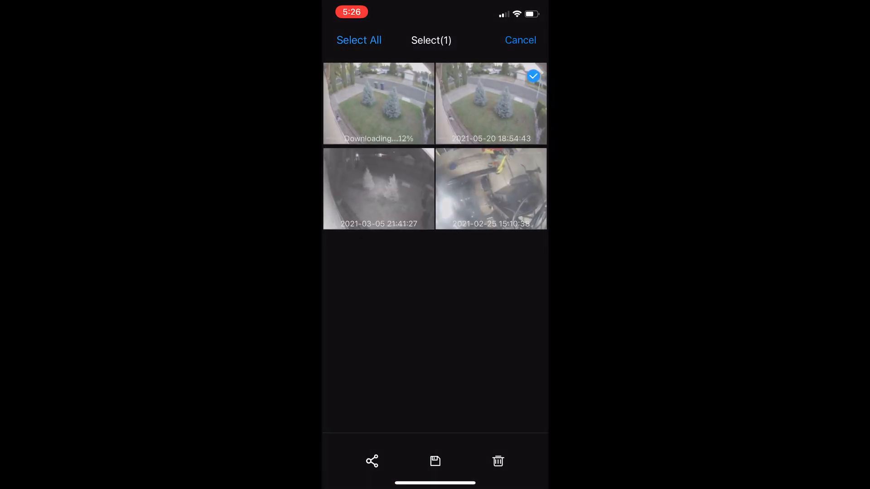
left_click(519, 39)
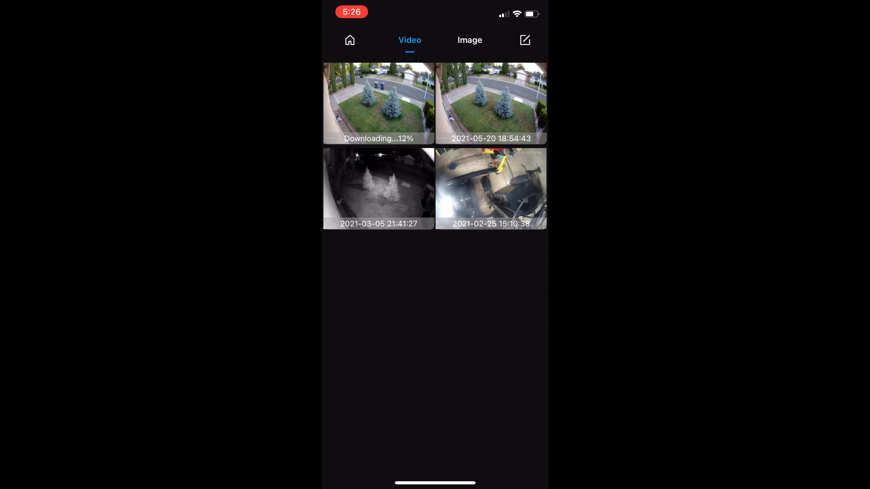